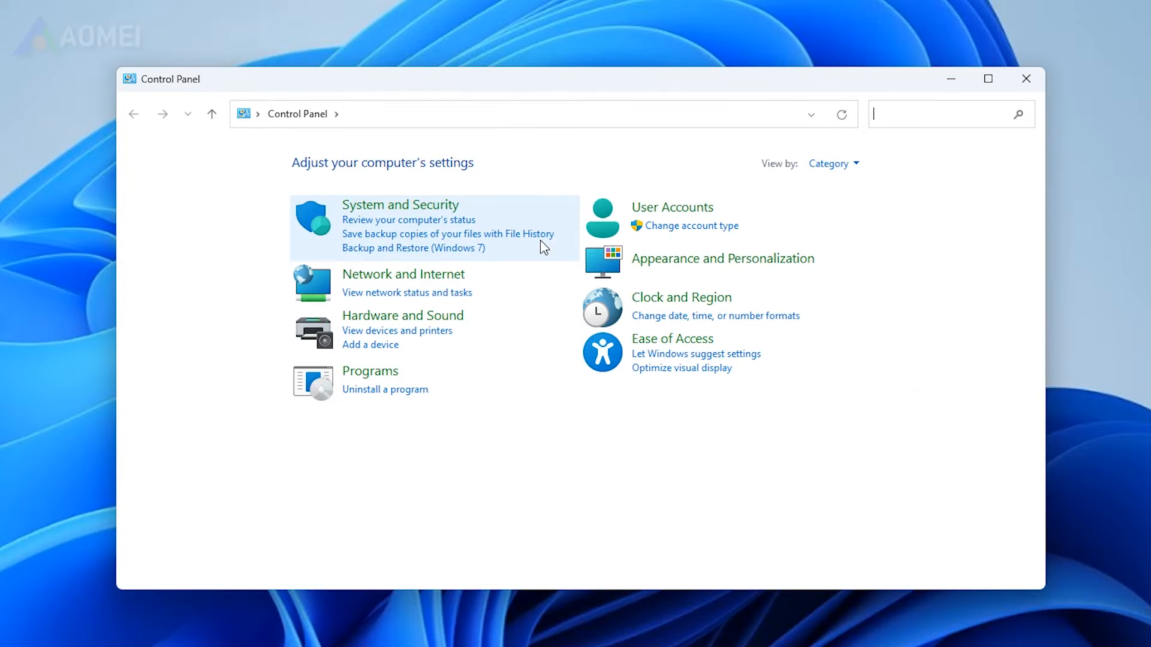
Step: Go through System and Security to the Backup and Restore (Windows 7) page
{"action": "left_click", "coordinate": [400, 204]}
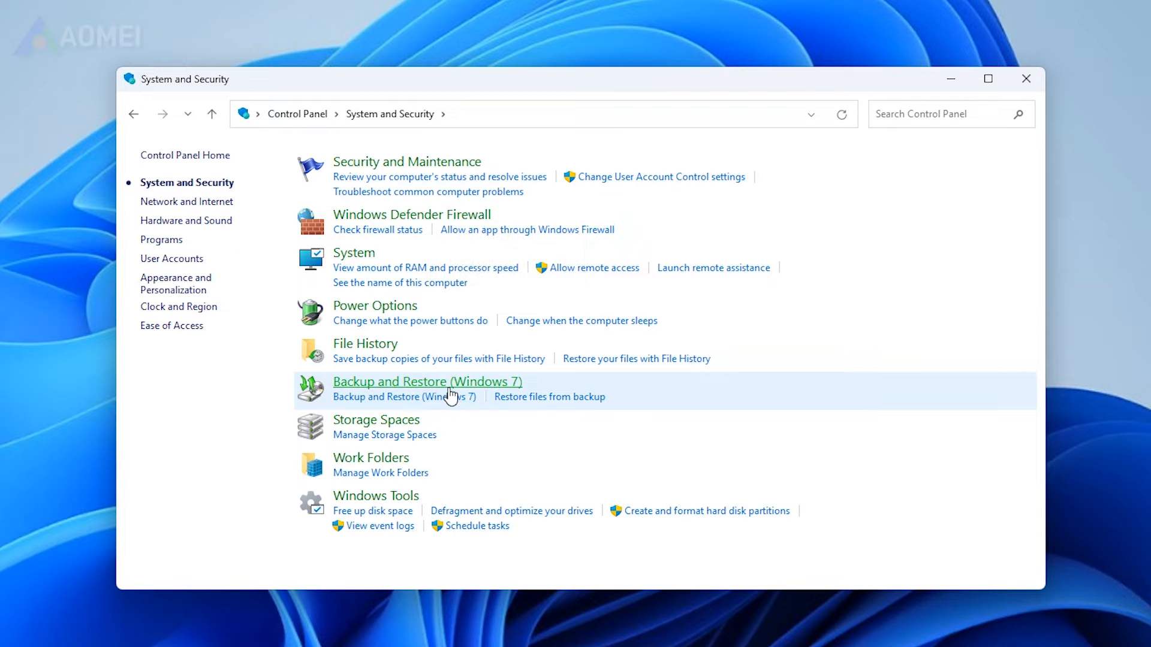
{"action": "left_click", "coordinate": [426, 381]}
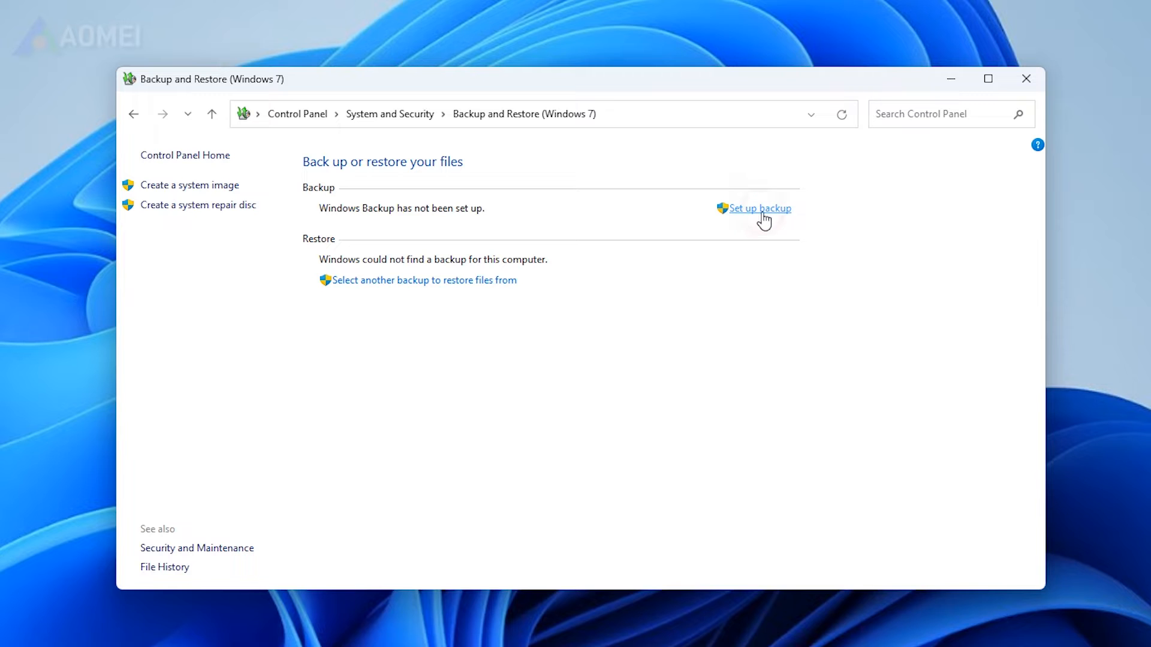
{"action": "mouse_move", "coordinate": [765, 269]}
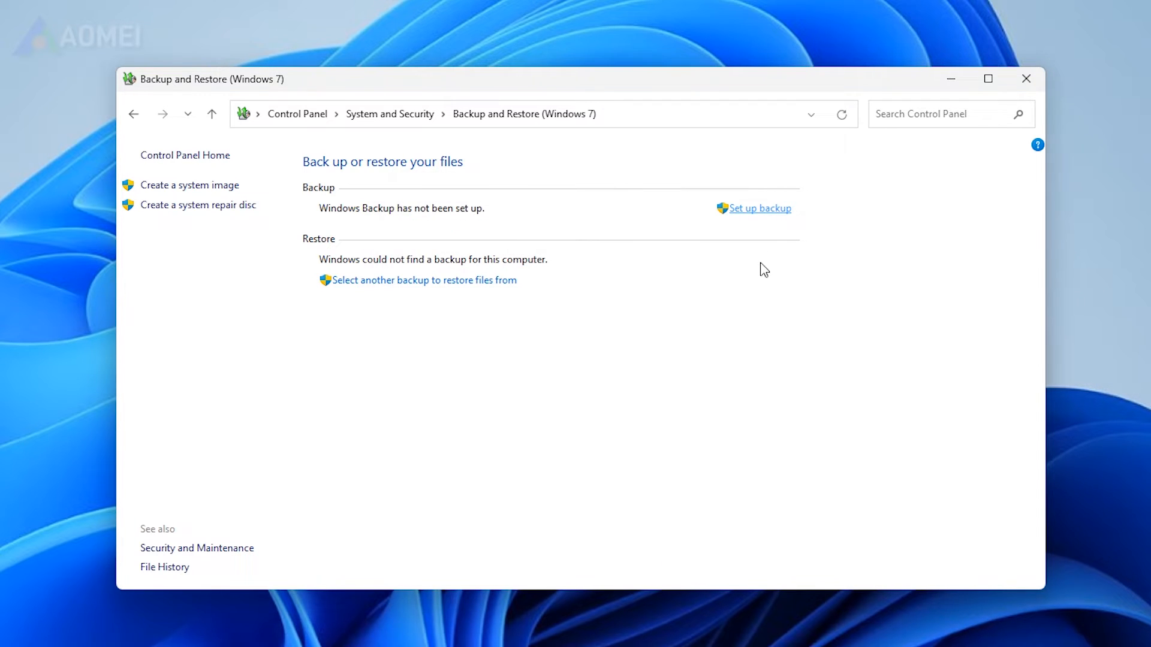
Step: Start a Windows backup to New Volume (E:), choosing items manually
{"action": "left_click", "coordinate": [759, 208]}
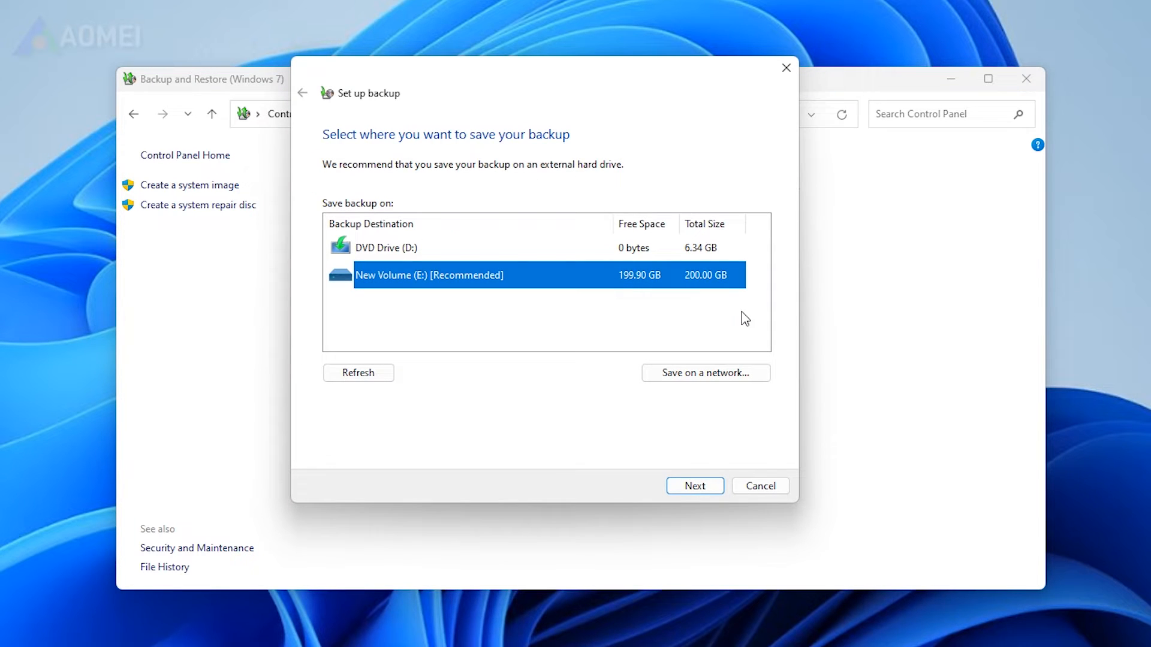
{"action": "left_click", "coordinate": [694, 486]}
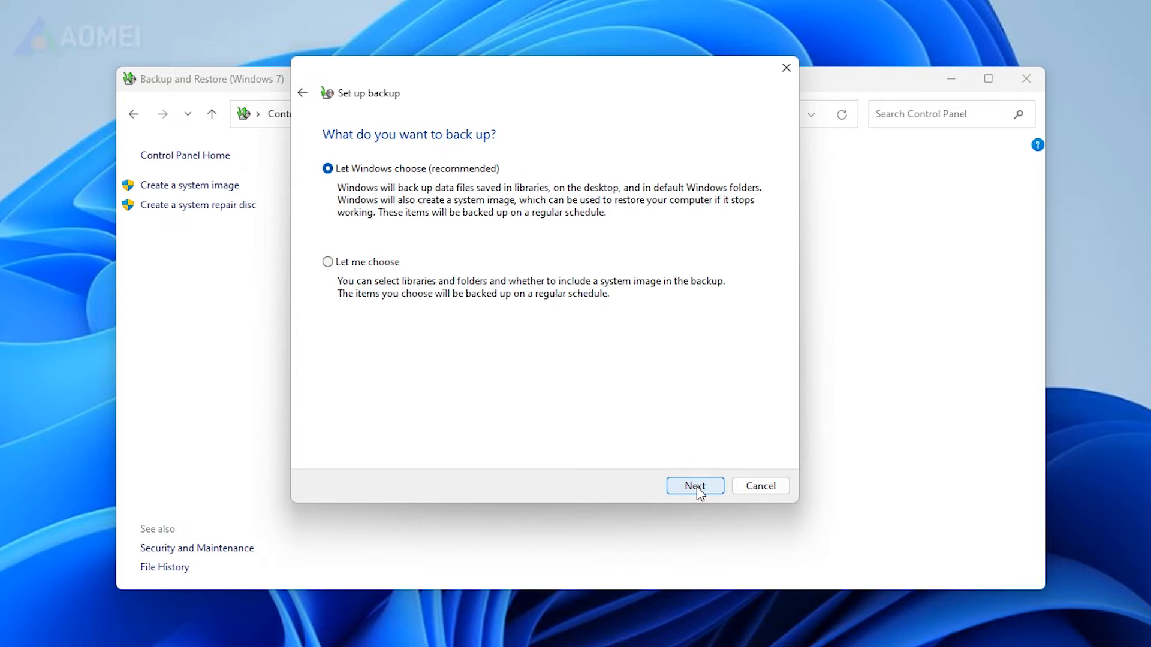
{"action": "left_click", "coordinate": [327, 262]}
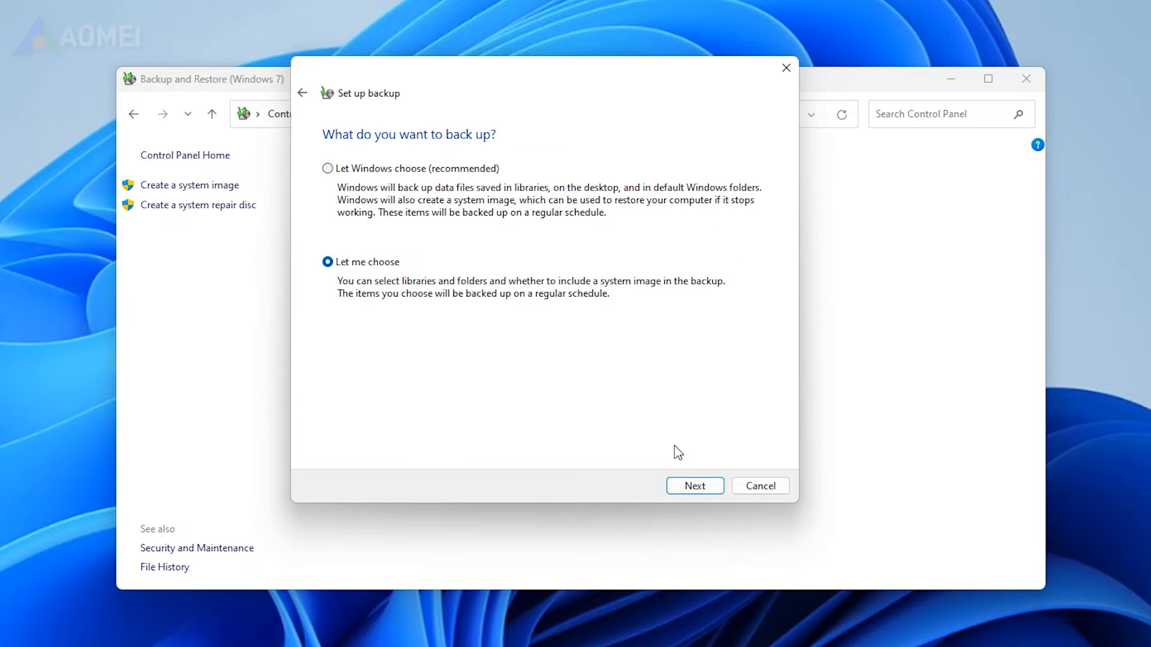
{"action": "left_click", "coordinate": [694, 487]}
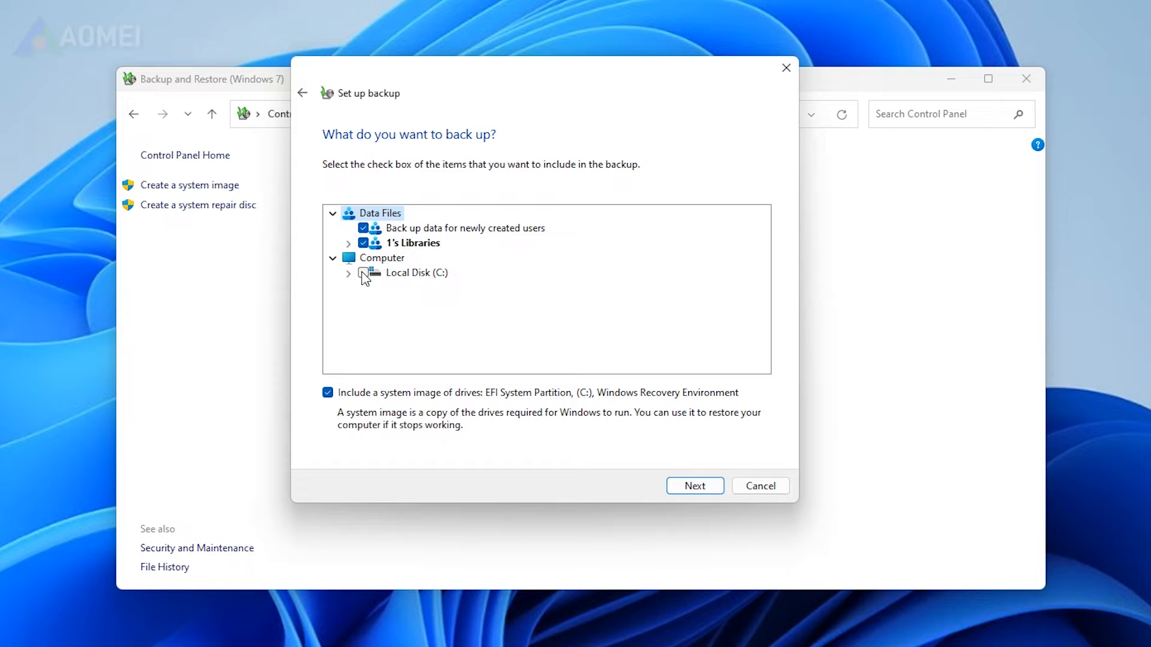
Step: Include Local Disk (C:), then save the settings and run the backup
{"action": "left_click", "coordinate": [349, 273]}
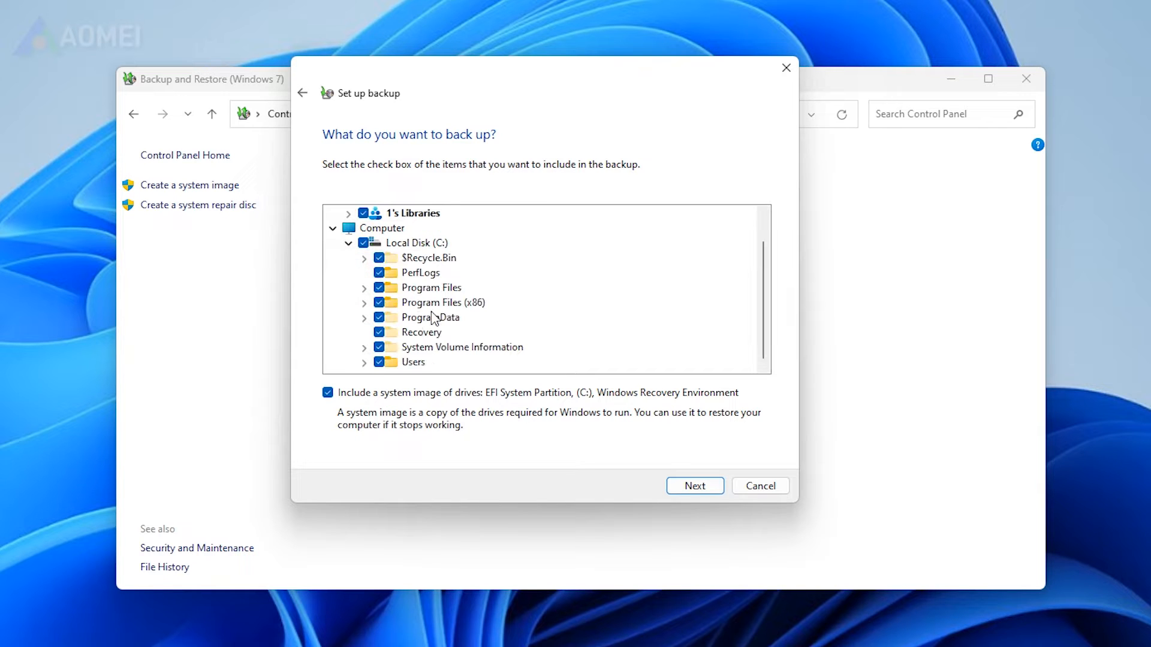
{"action": "left_click", "coordinate": [693, 486]}
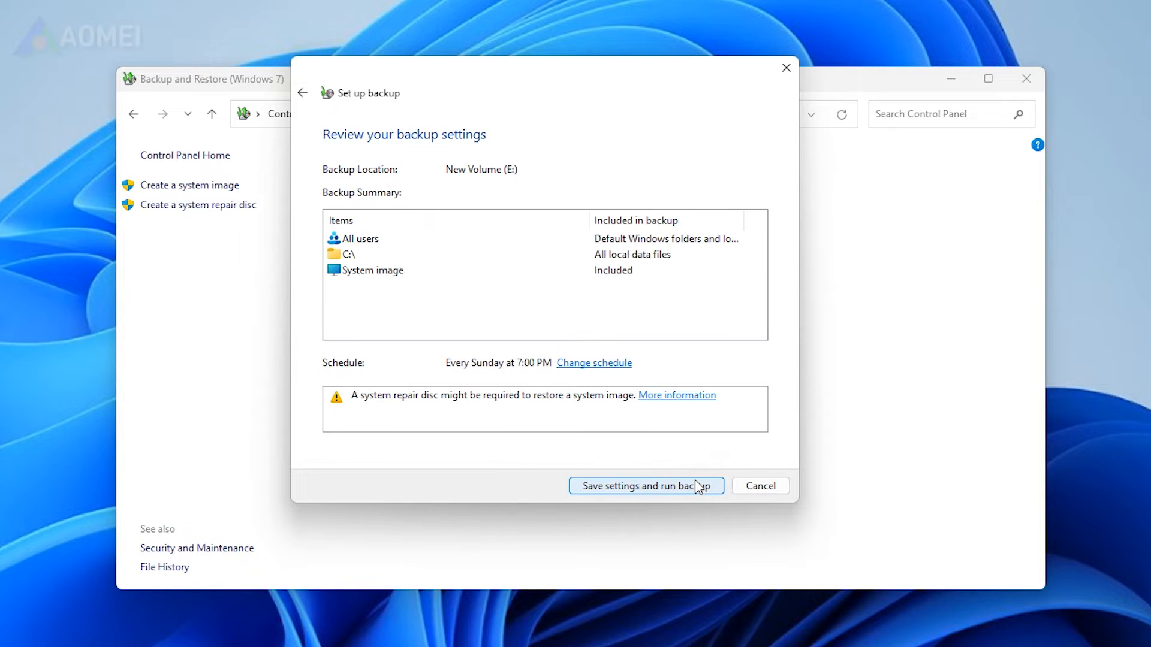
{"action": "left_click", "coordinate": [645, 486]}
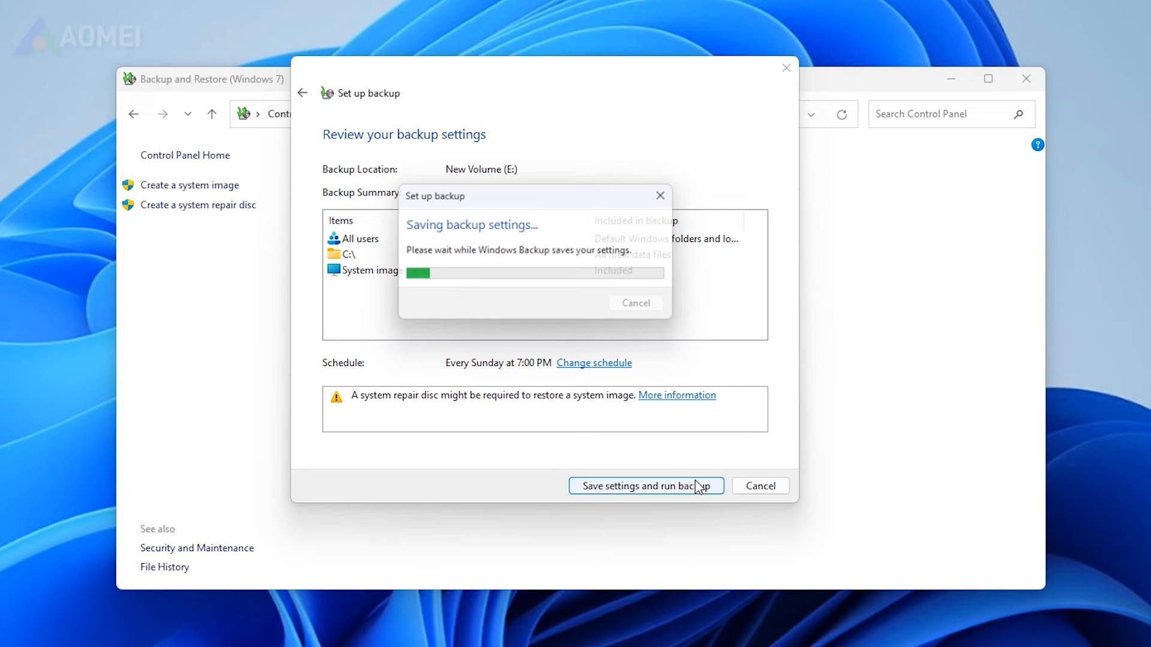
{"action": "left_click", "coordinate": [645, 486]}
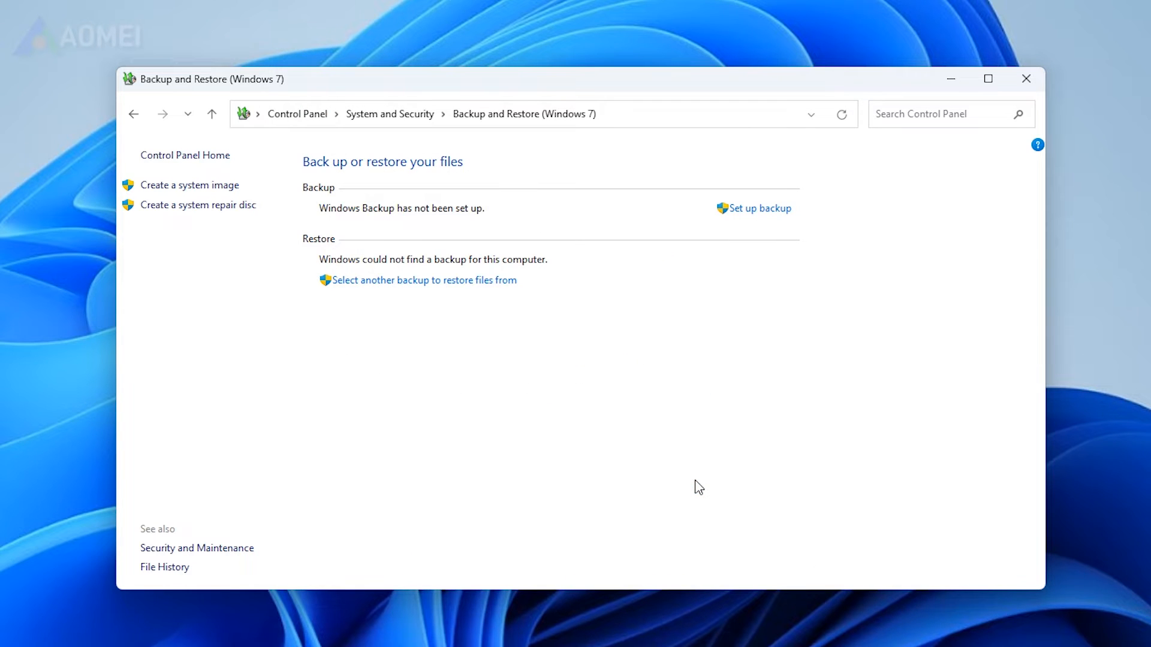
{"action": "left_click", "coordinate": [758, 208]}
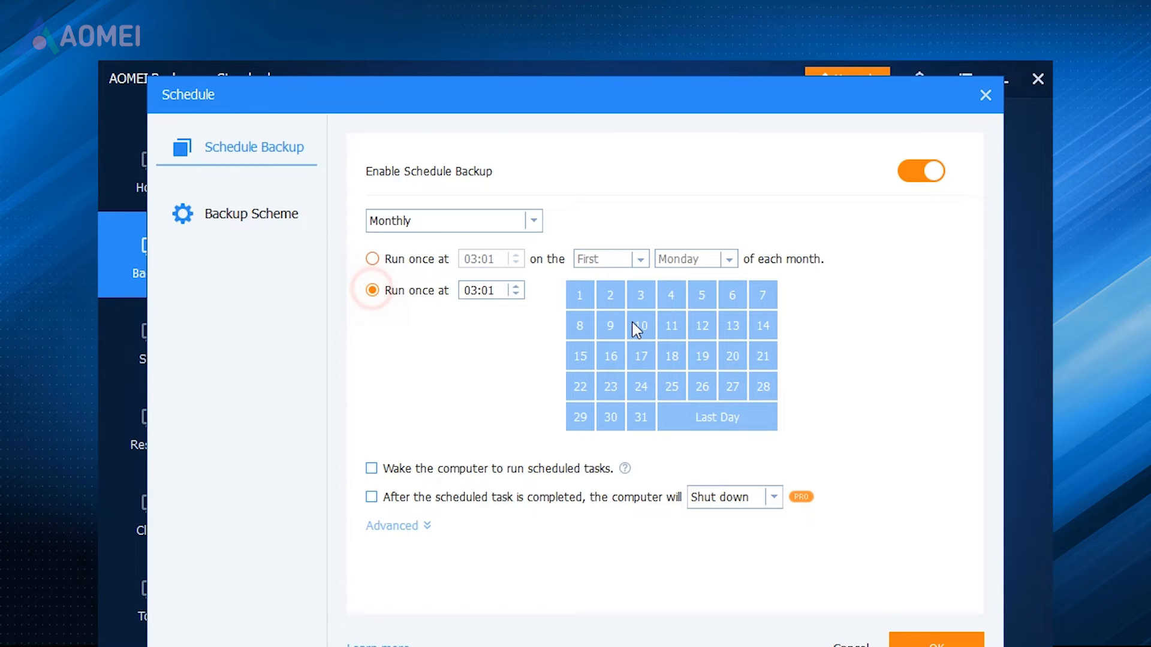
Step: Set the backup to run monthly on chosen days at 03:01 using Incremental Backup
{"action": "left_click", "coordinate": [251, 213]}
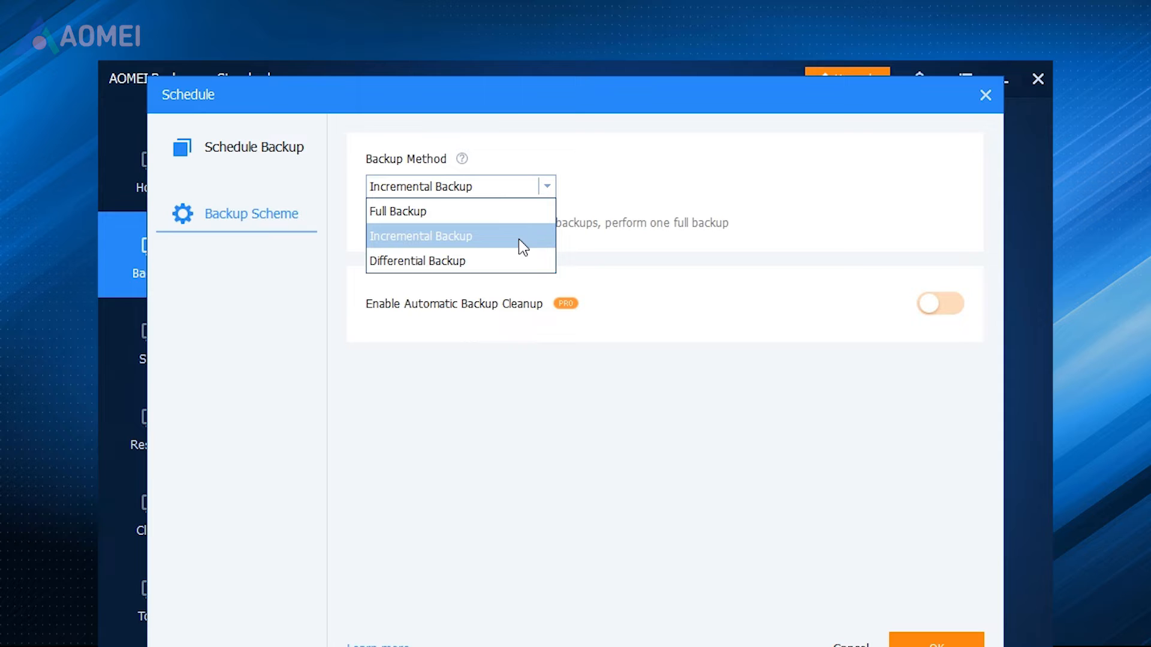
{"action": "left_click", "coordinate": [986, 95]}
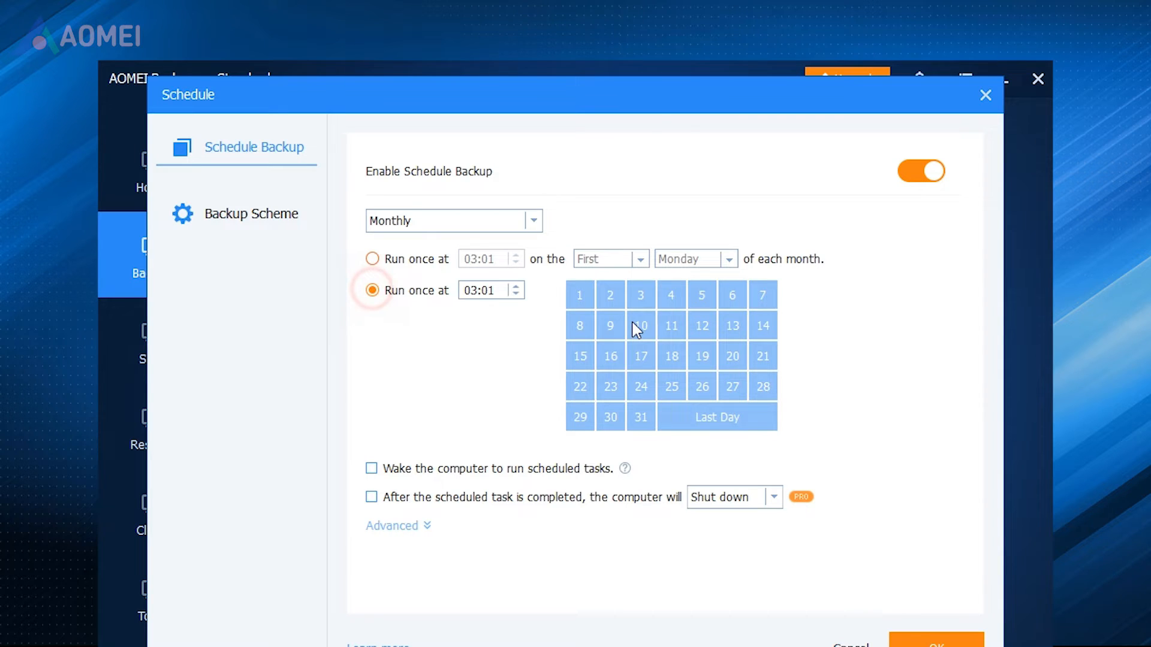
{"action": "left_click", "coordinate": [252, 214]}
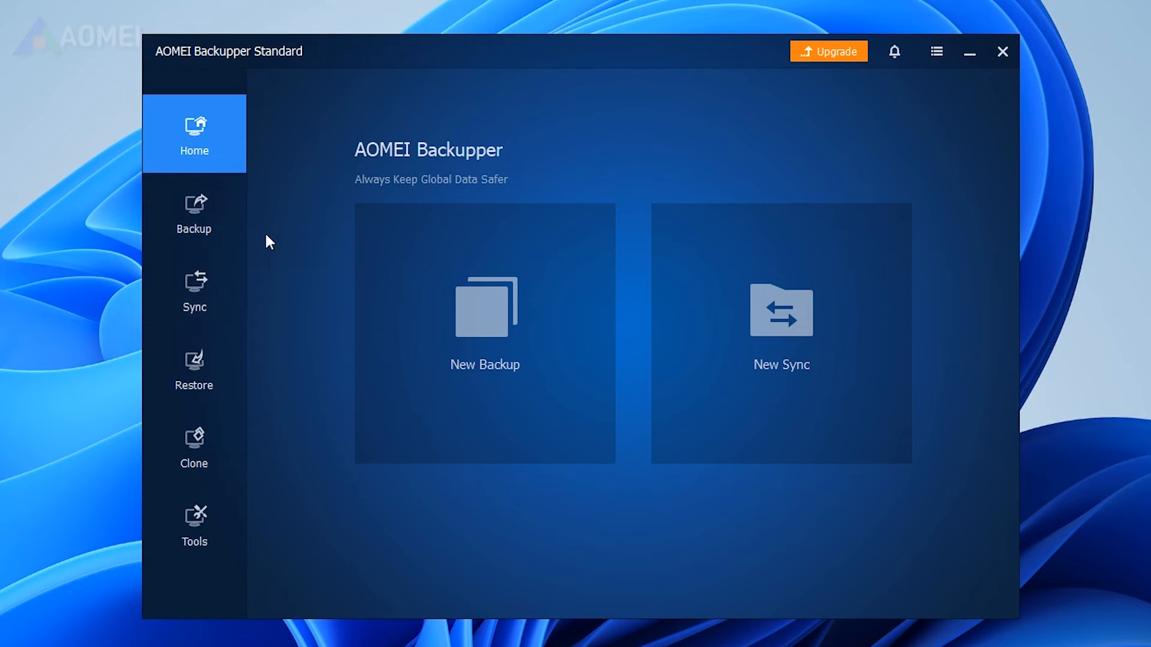
Step: Create a Disk Backup task with the 500 GB Disk1 as the source
{"action": "left_click", "coordinate": [194, 213]}
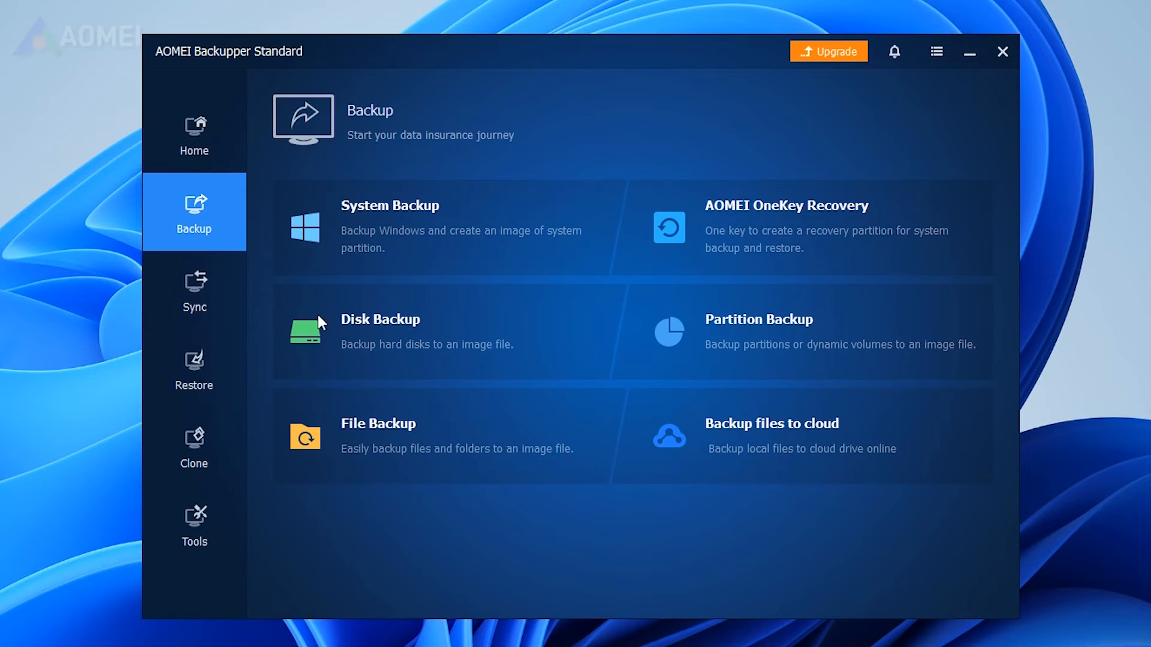
{"action": "left_click", "coordinate": [380, 331]}
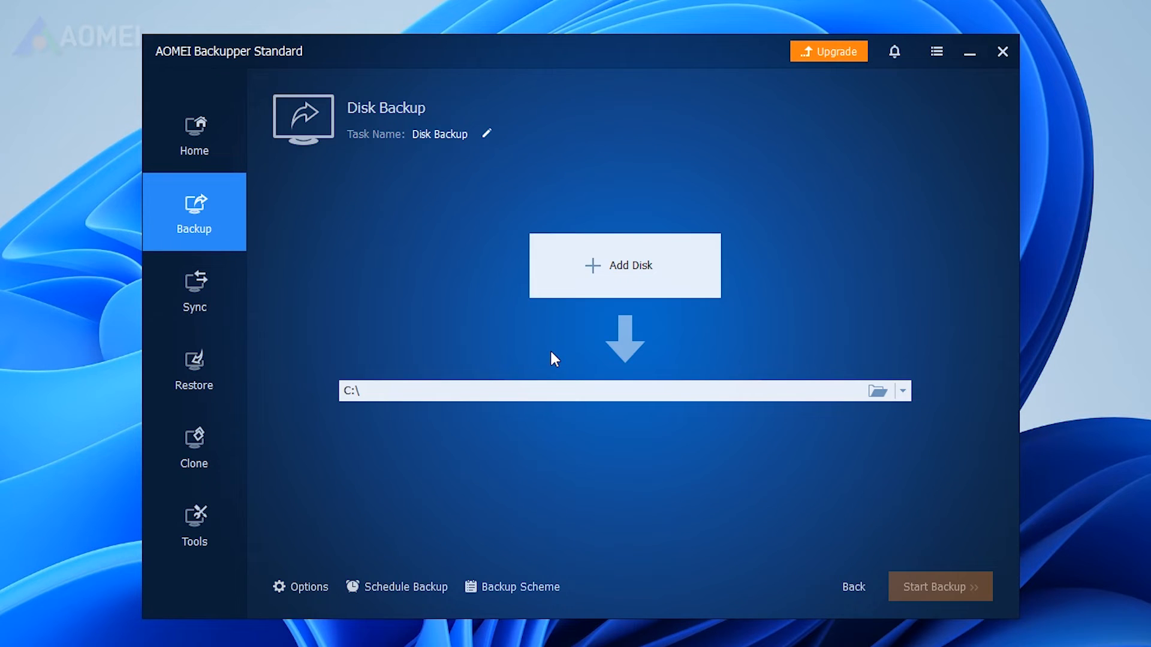
{"action": "left_click", "coordinate": [625, 265]}
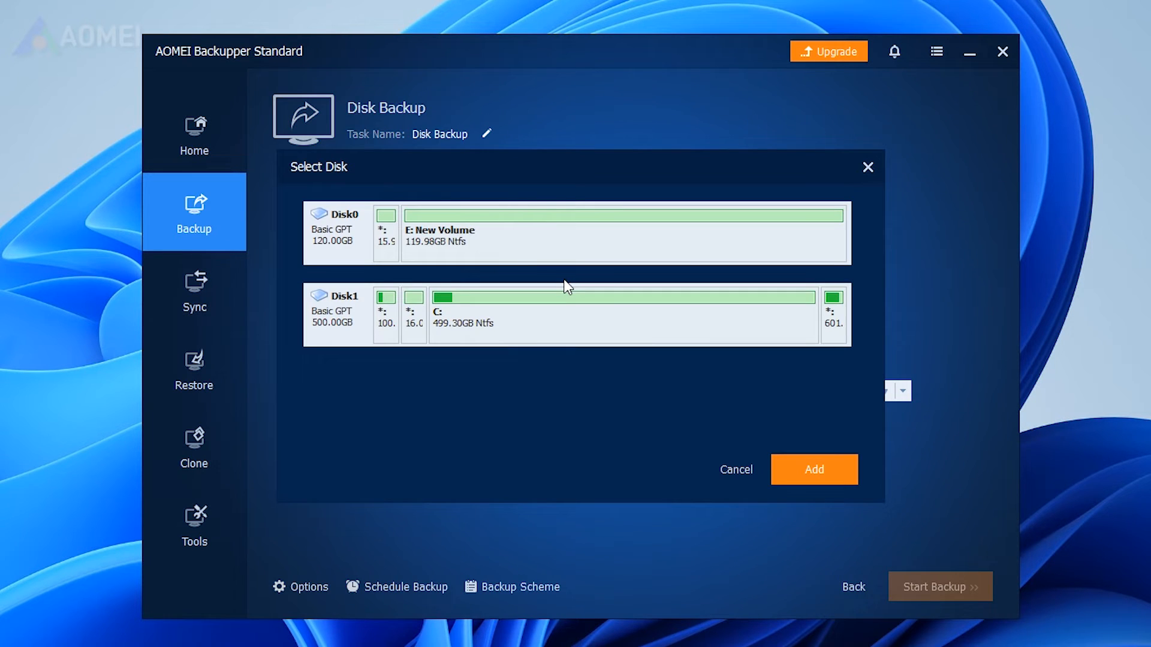
{"action": "left_click", "coordinate": [565, 314]}
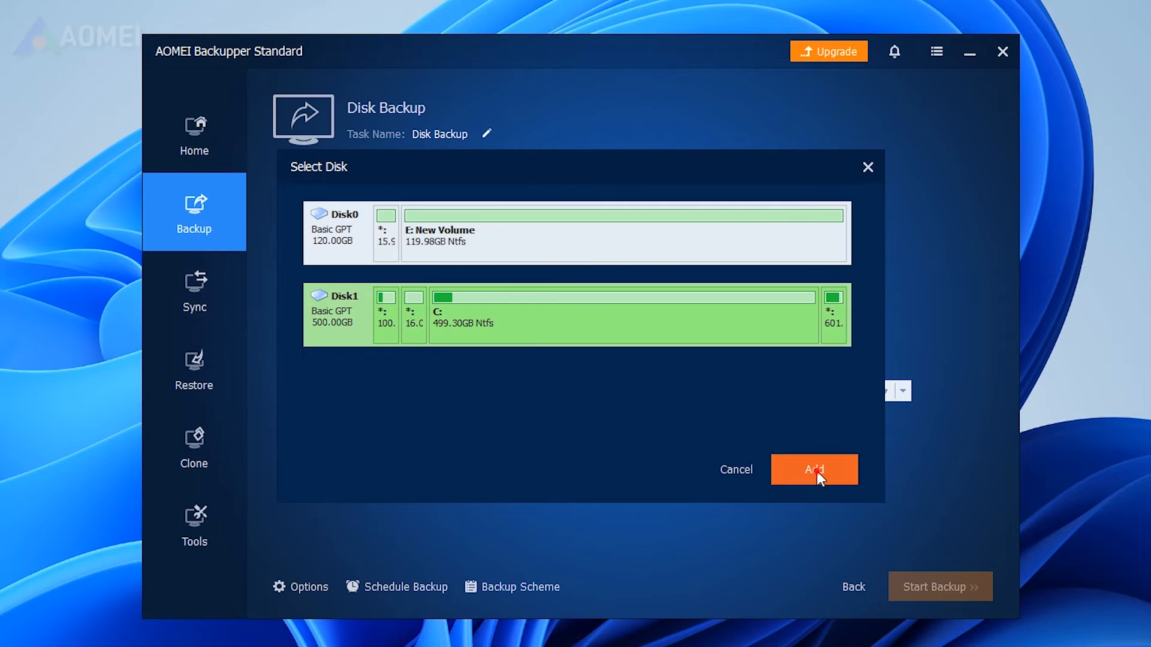
{"action": "left_click", "coordinate": [813, 470]}
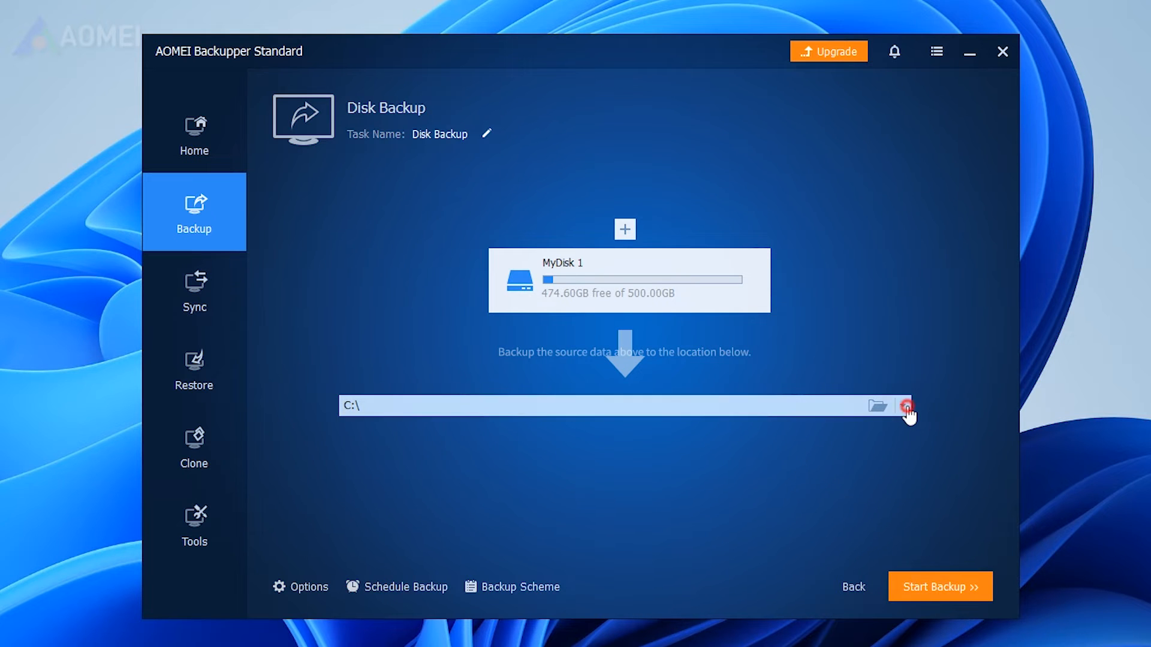
Step: Set New Volume (E:) as the disk backup destination
{"action": "left_click", "coordinate": [907, 406]}
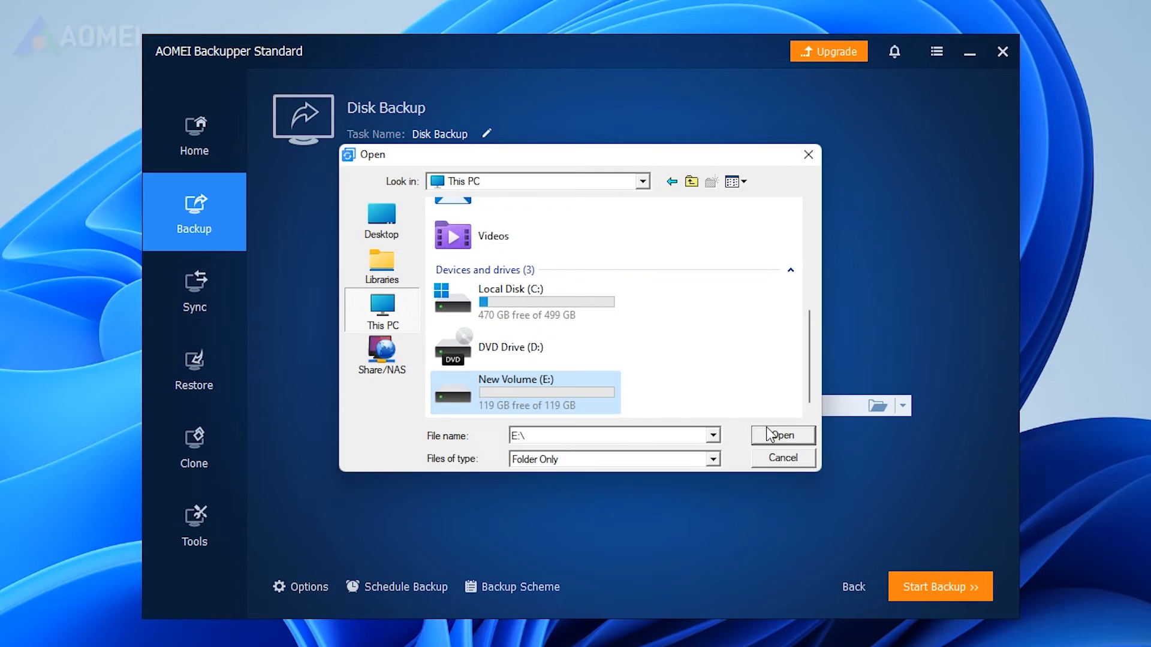
{"action": "left_click", "coordinate": [782, 435]}
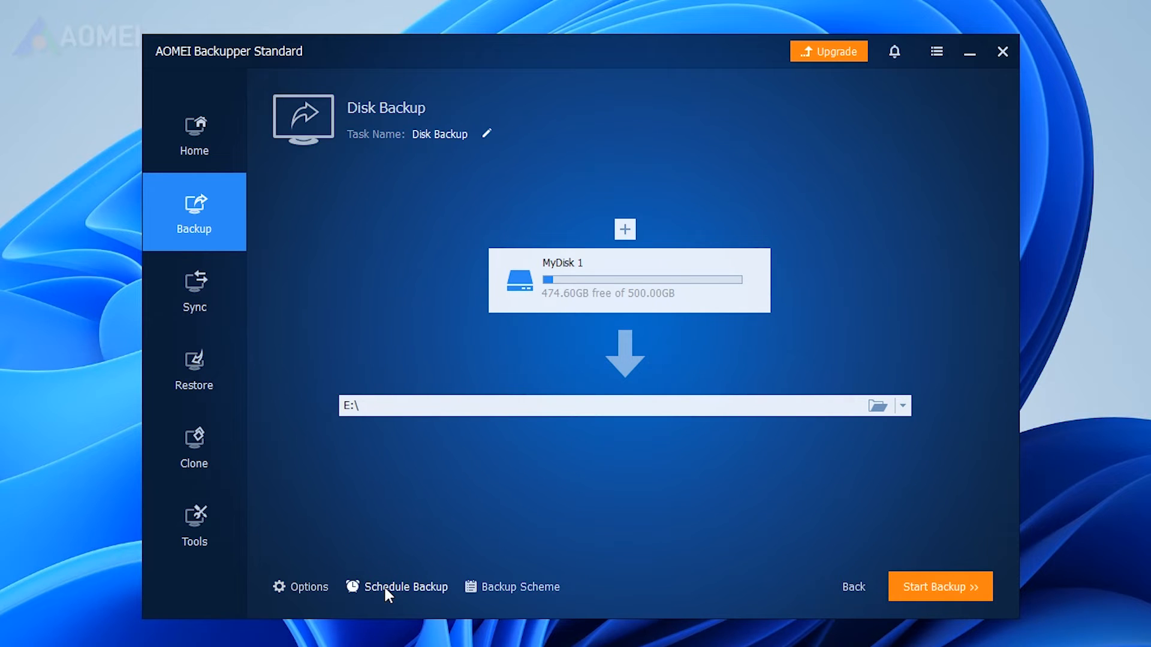
{"action": "left_click", "coordinate": [404, 586]}
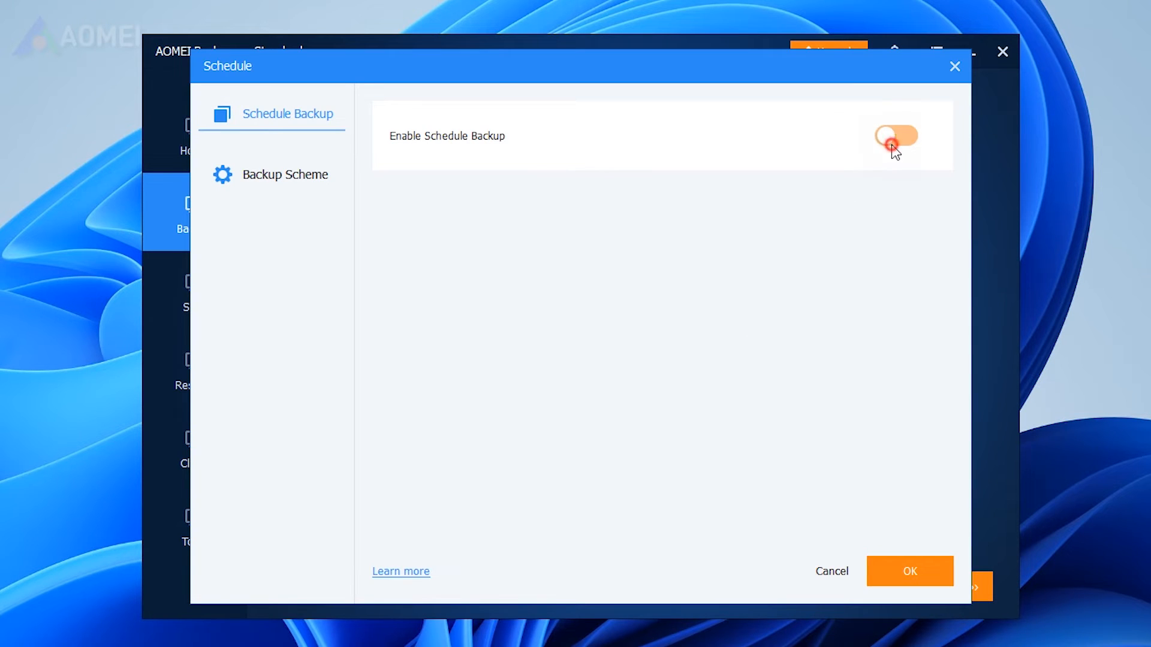
Step: Schedule the disk backup weekly on Wednesday at 02:49, then add the schedule and back up now
{"action": "left_click", "coordinate": [896, 137]}
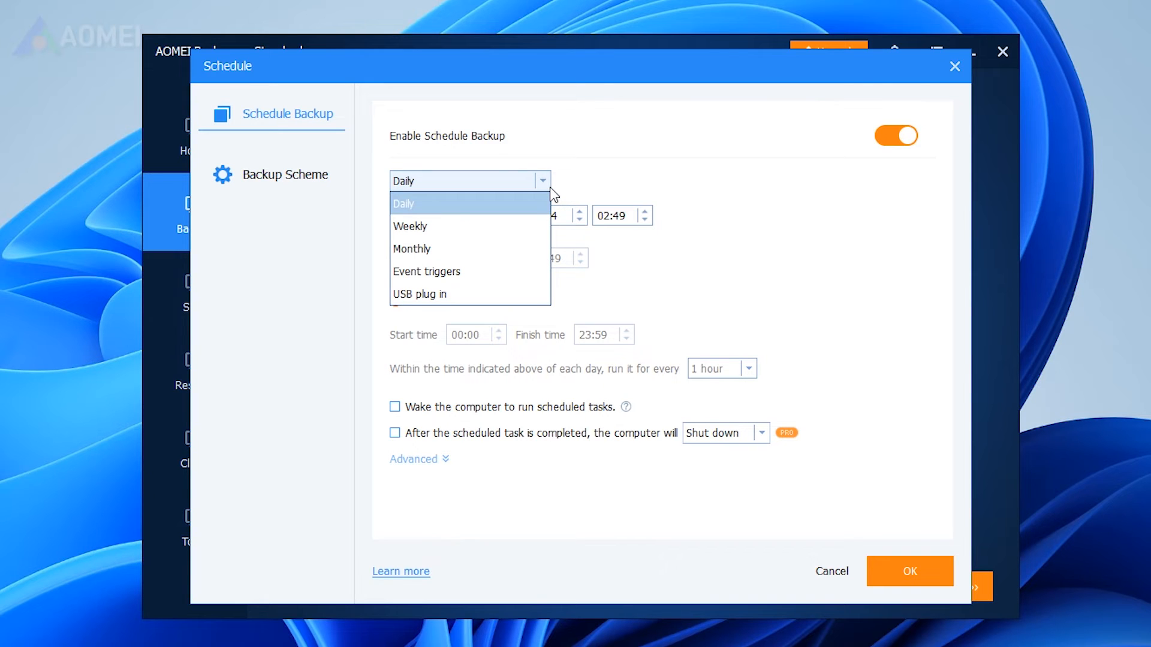
{"action": "left_click", "coordinate": [409, 226]}
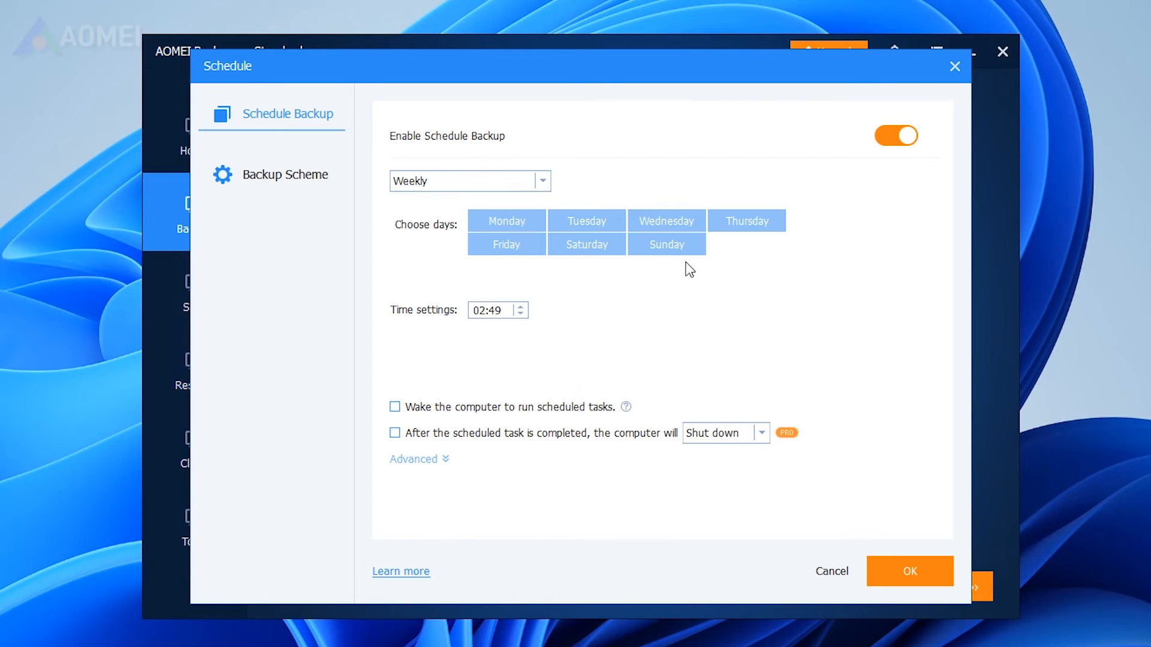
{"action": "left_click", "coordinate": [666, 221]}
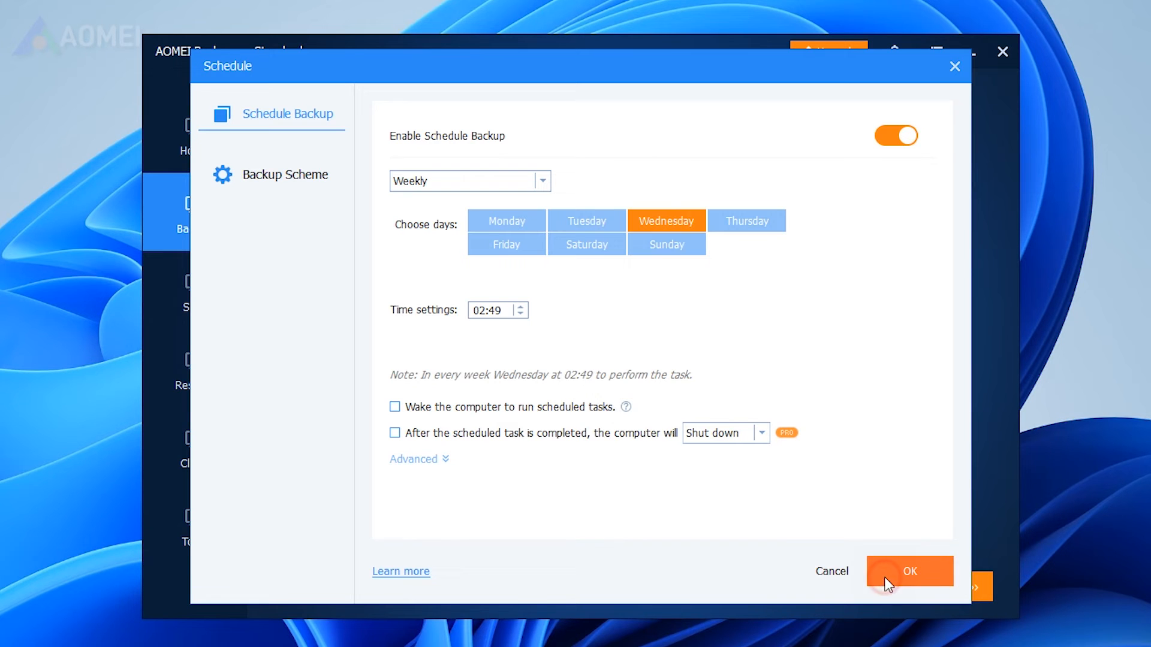
{"action": "left_click", "coordinate": [285, 174]}
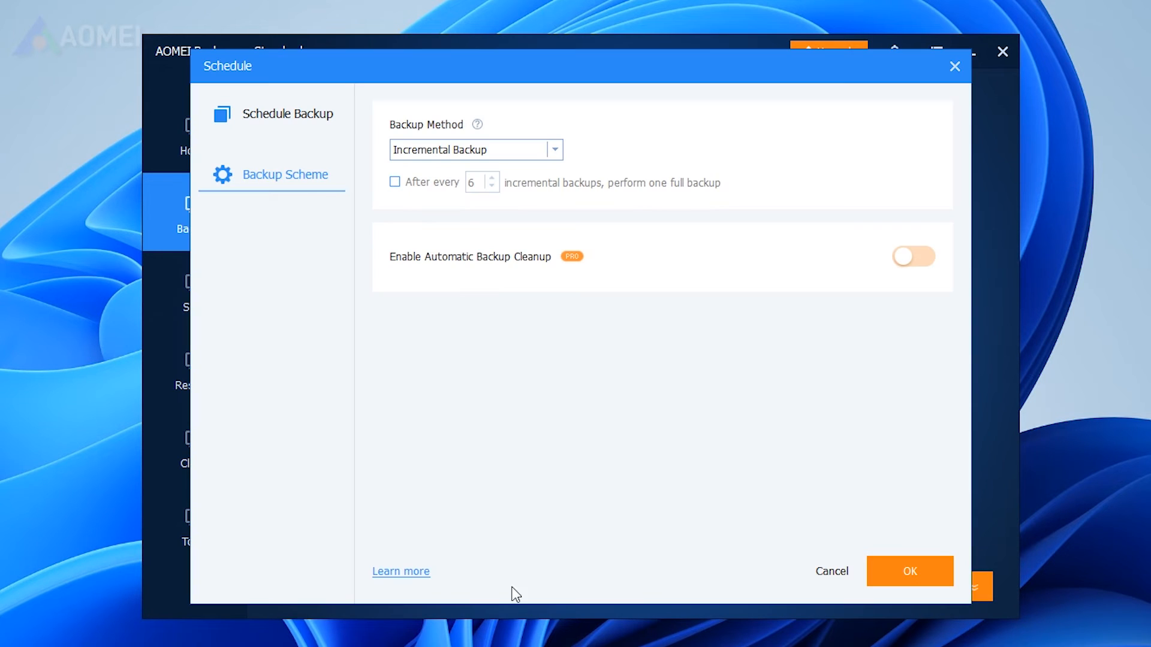
{"action": "left_click", "coordinate": [554, 150]}
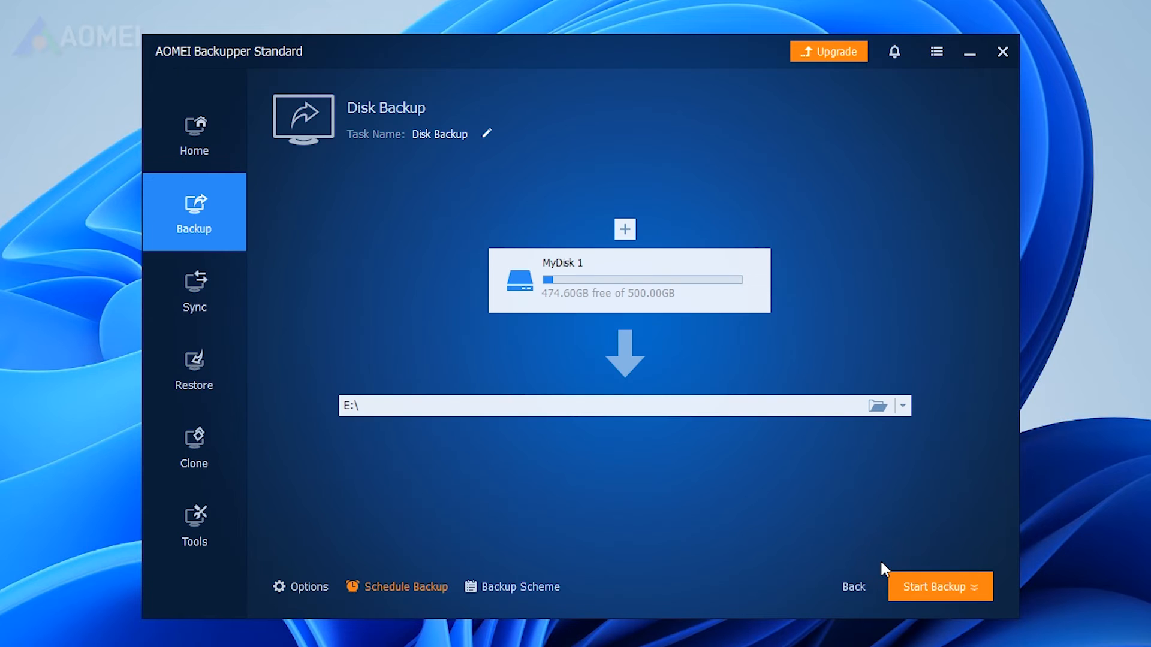
{"action": "left_click", "coordinate": [972, 587]}
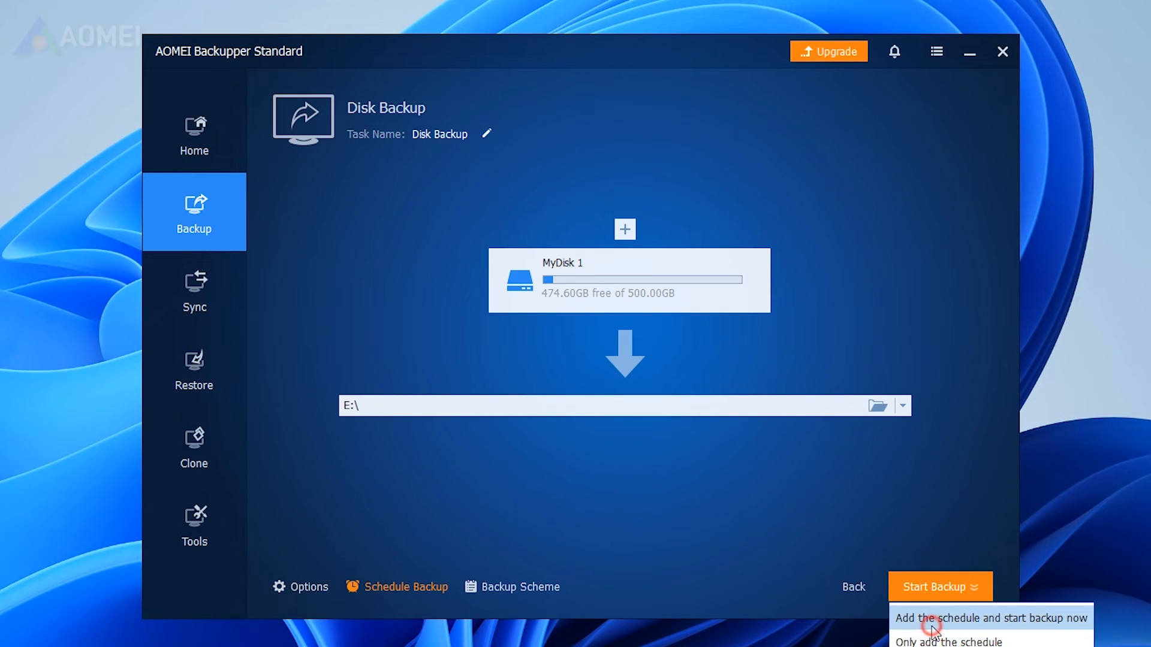
{"action": "left_click", "coordinate": [961, 618]}
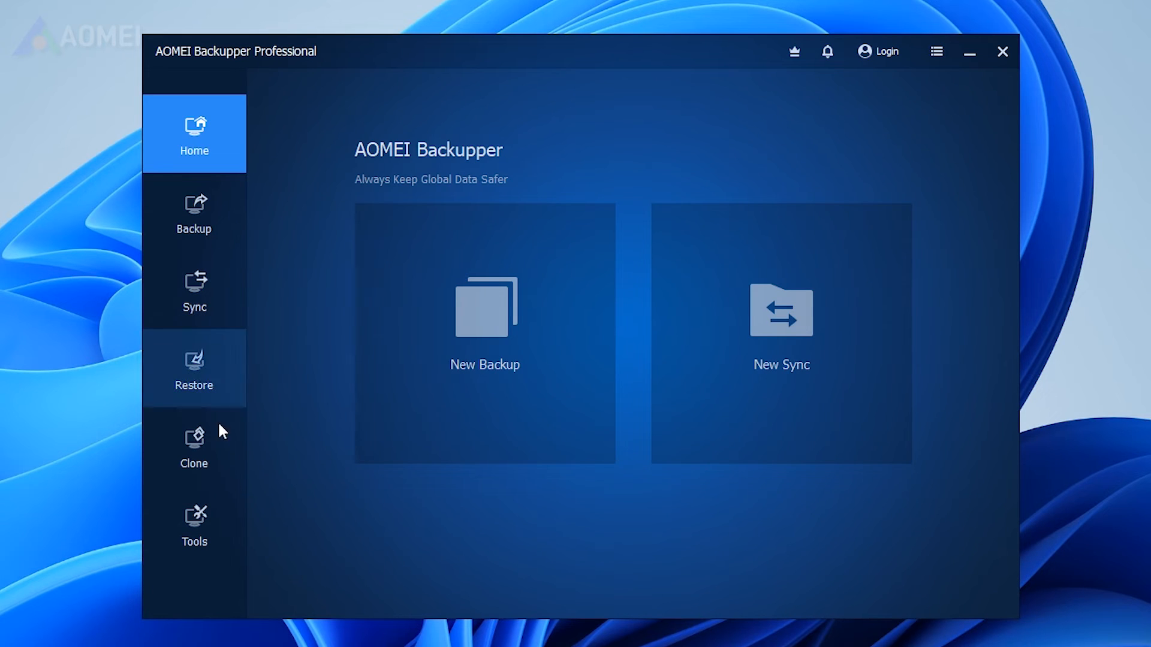
Step: Choose the 500 GB Disk1 as the clone source
{"action": "left_click", "coordinate": [194, 446]}
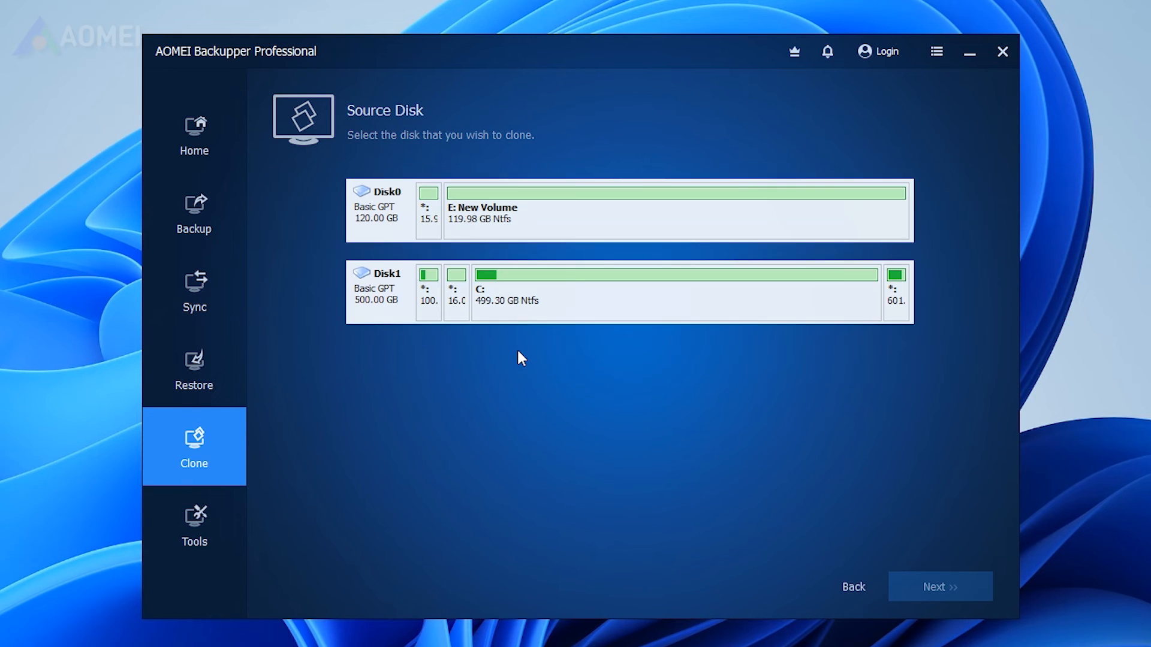
{"action": "mouse_move", "coordinate": [698, 258]}
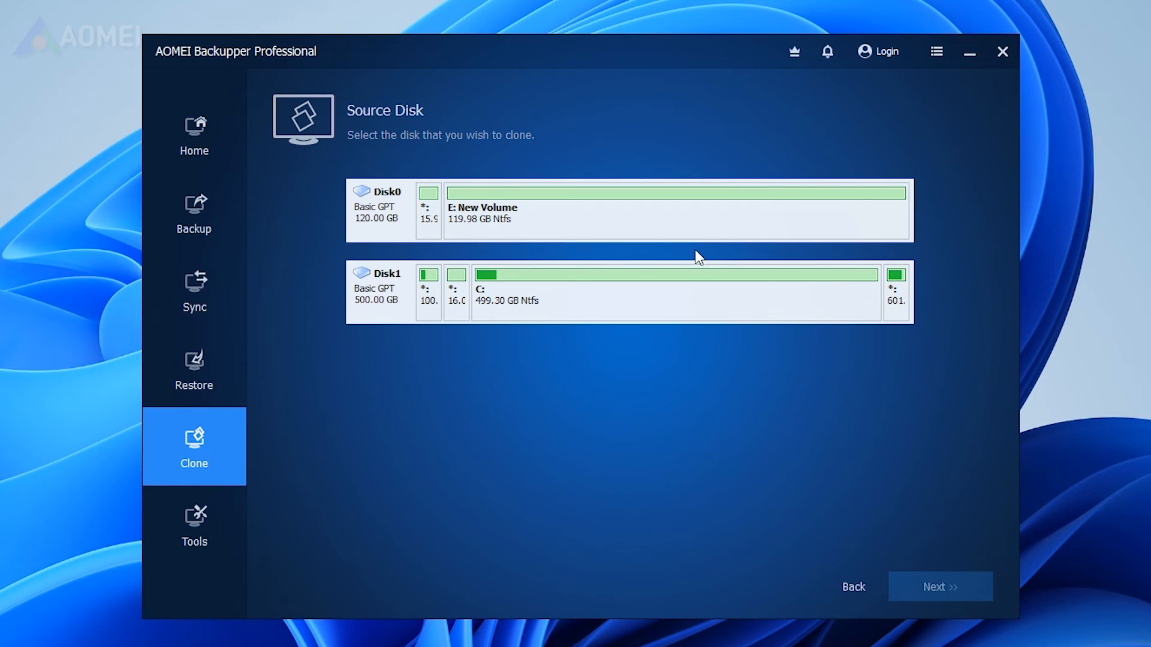
{"action": "left_click", "coordinate": [627, 292]}
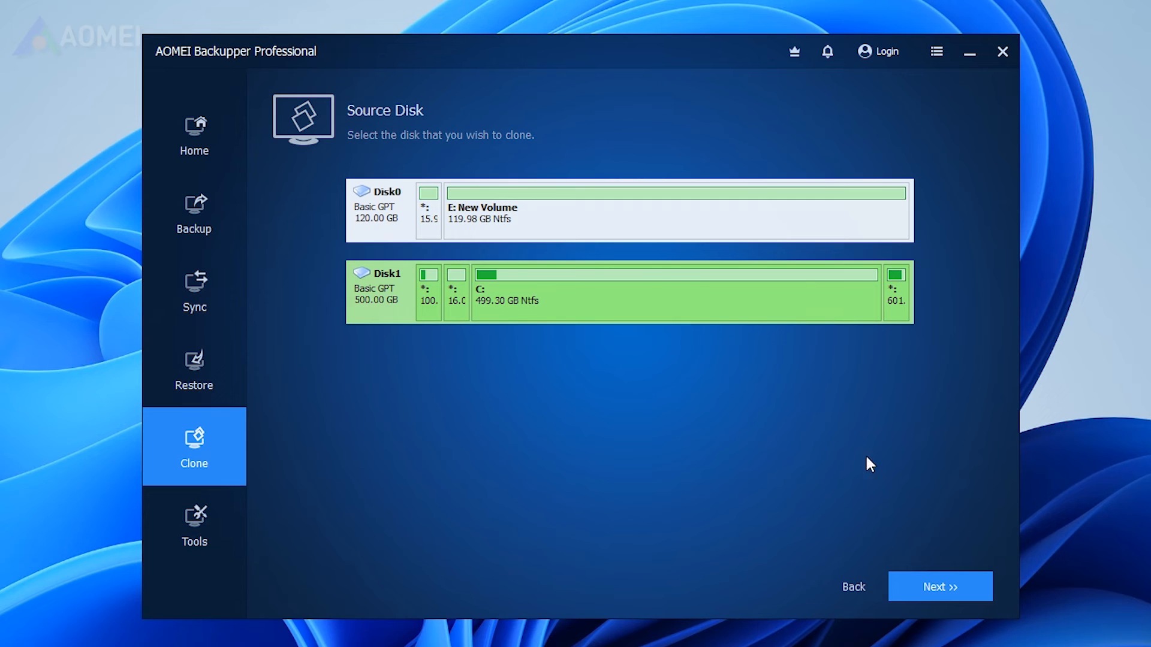
{"action": "left_click", "coordinate": [939, 586]}
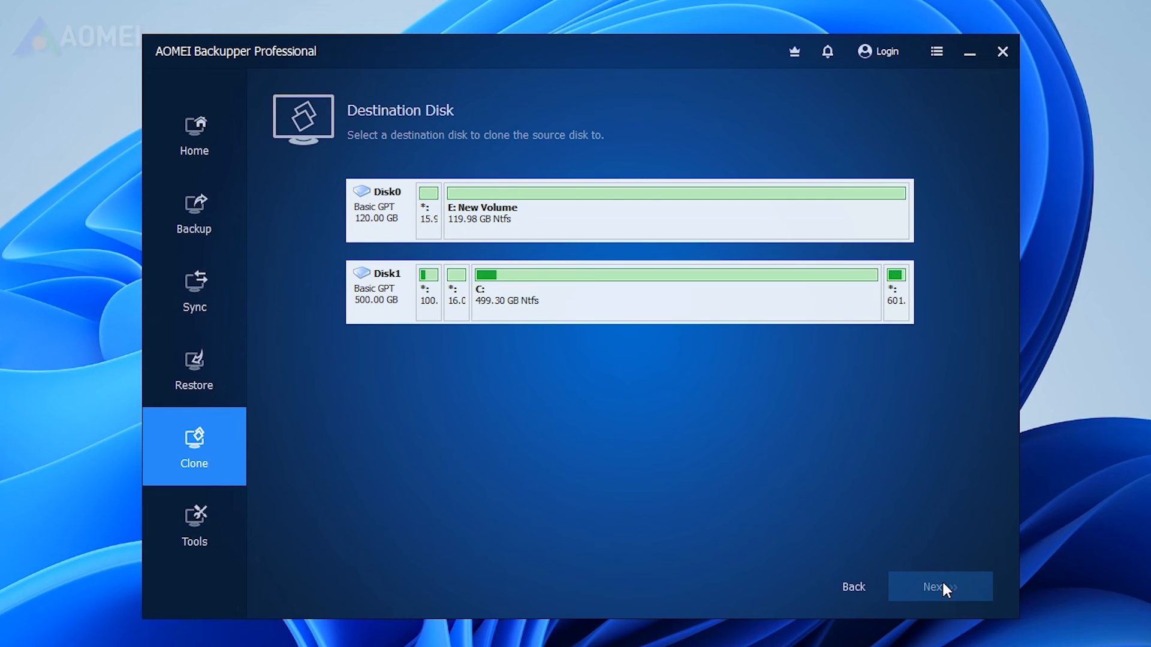
Step: Clone onto the 120 GB Disk0, accepting the overwrite warning, and start cloning
{"action": "left_click", "coordinate": [629, 210]}
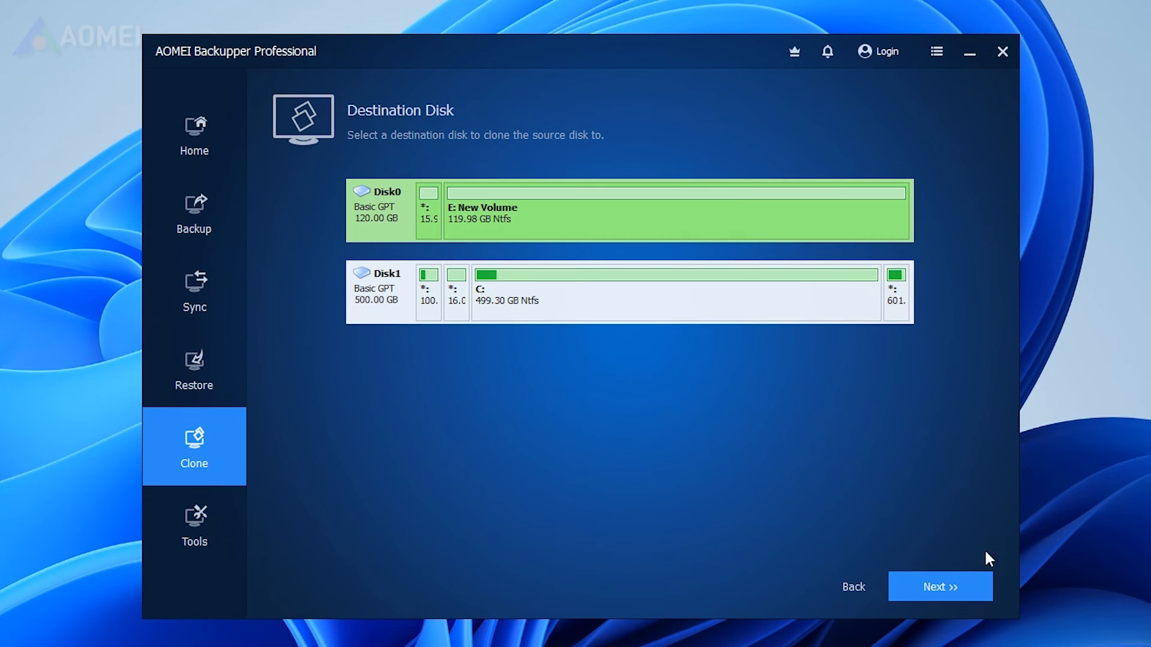
{"action": "left_click", "coordinate": [940, 587]}
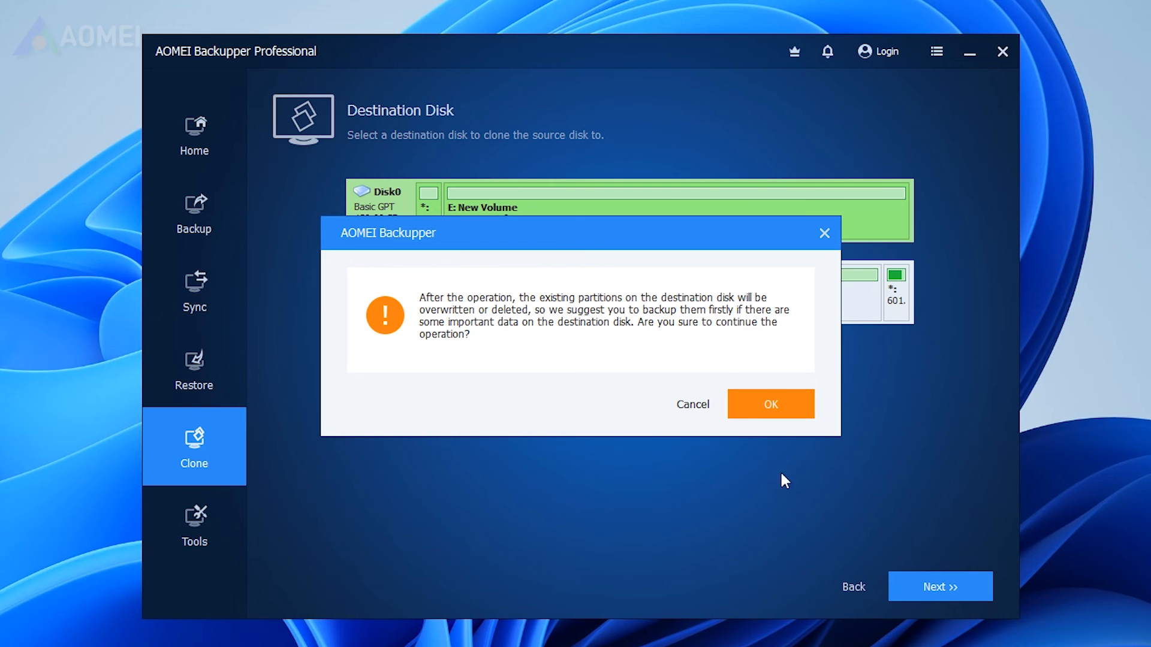
{"action": "left_click", "coordinate": [769, 403]}
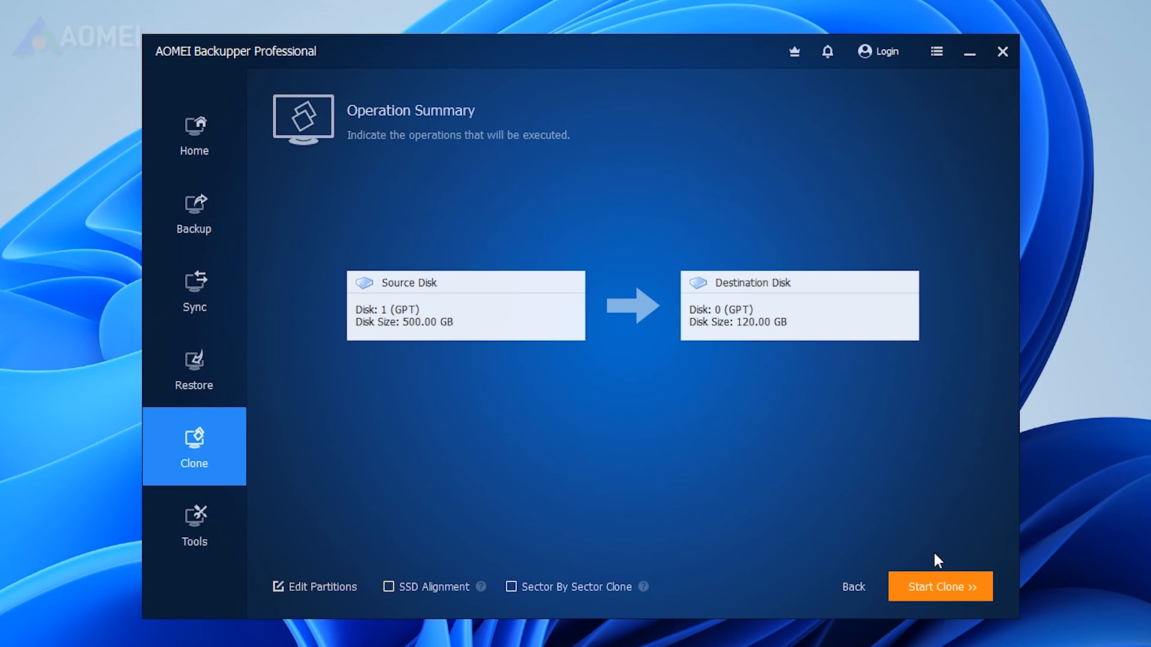
{"action": "left_click", "coordinate": [939, 587]}
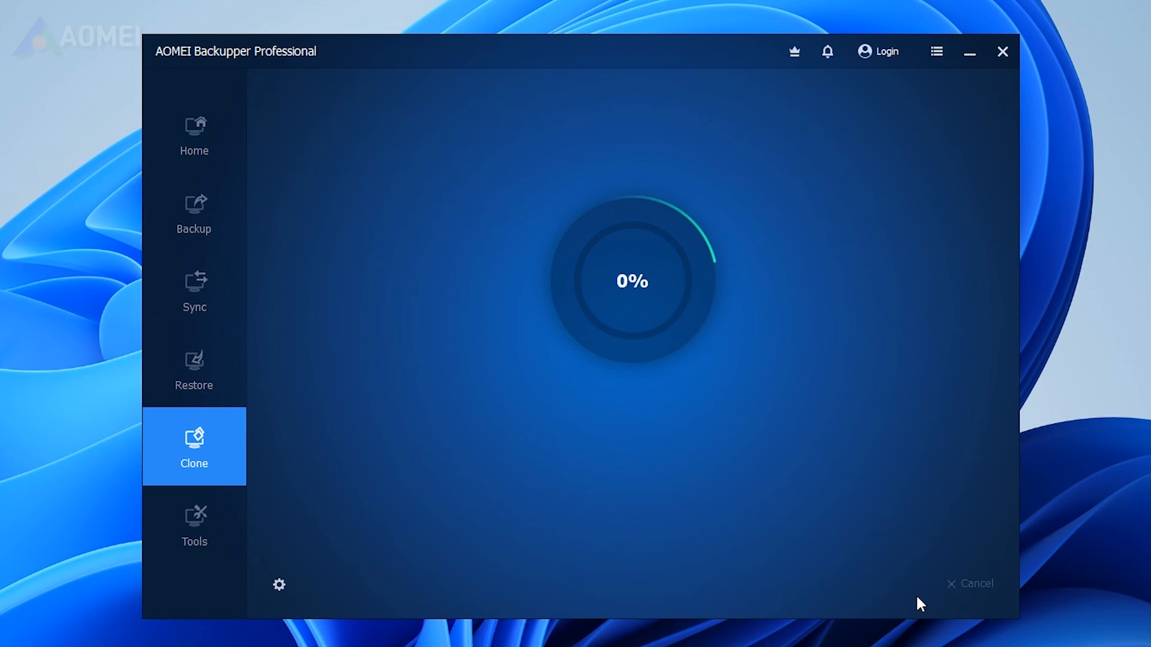
{"action": "left_click", "coordinate": [212, 248]}
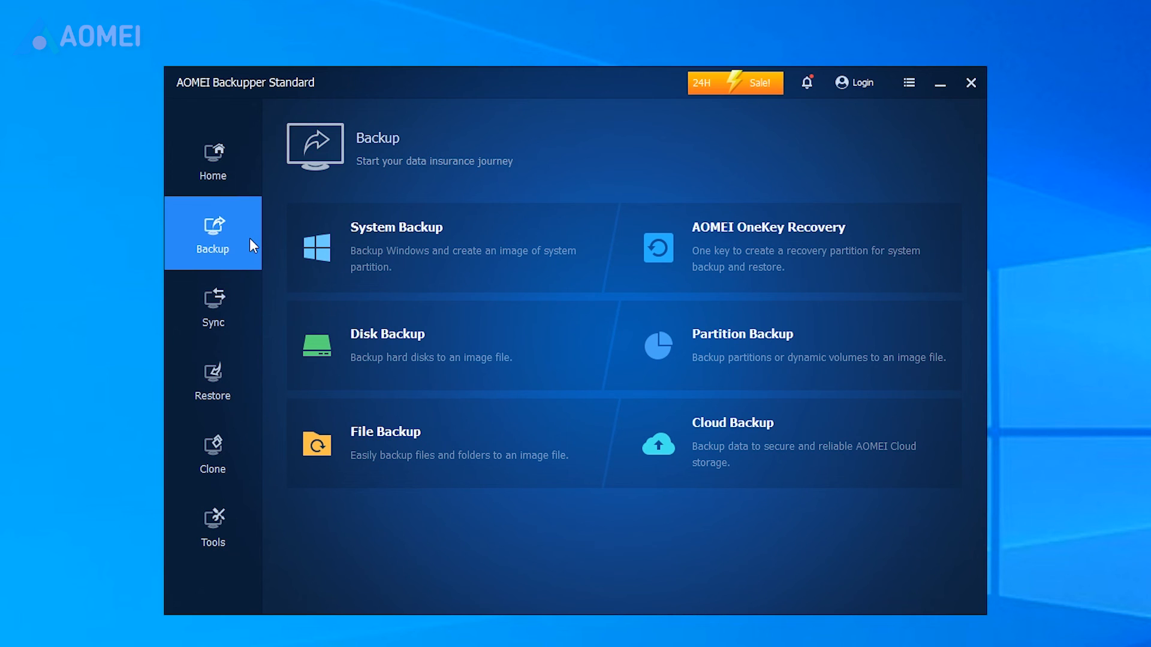
Step: View the Sync modes page, then the Tools page
{"action": "left_click", "coordinate": [213, 307]}
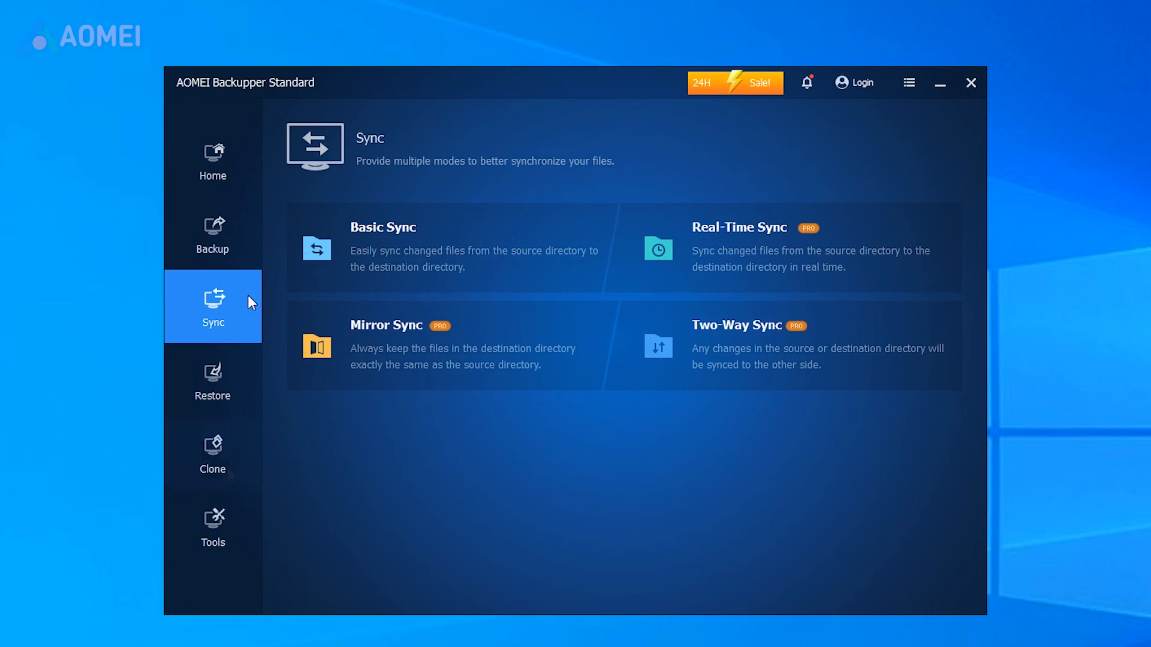
{"action": "left_click", "coordinate": [212, 526]}
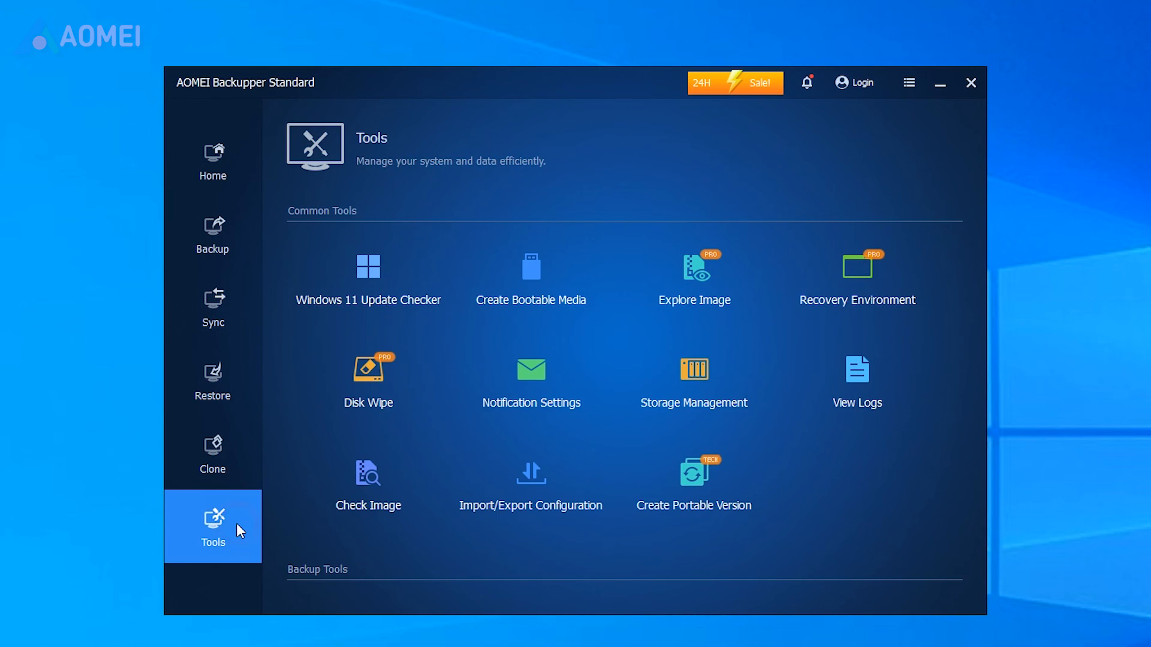